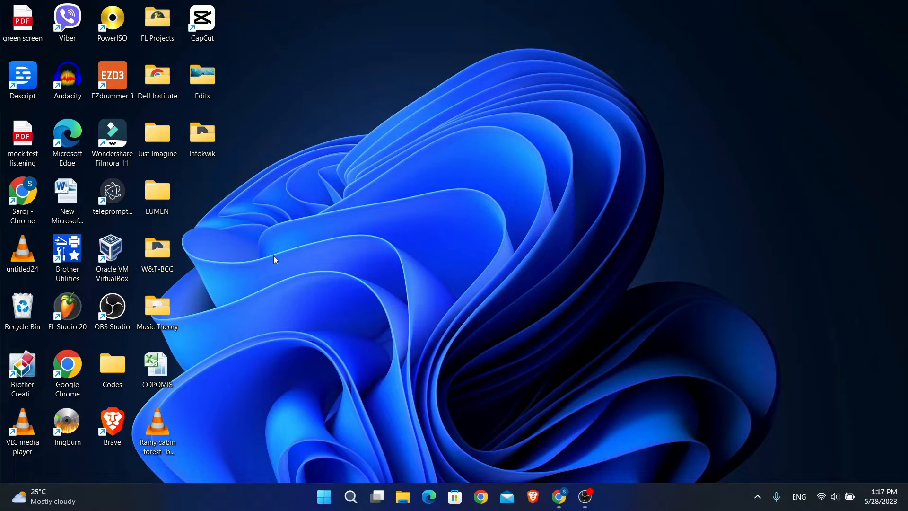
{"action": "mouse_move", "coordinate": [268, 257]}
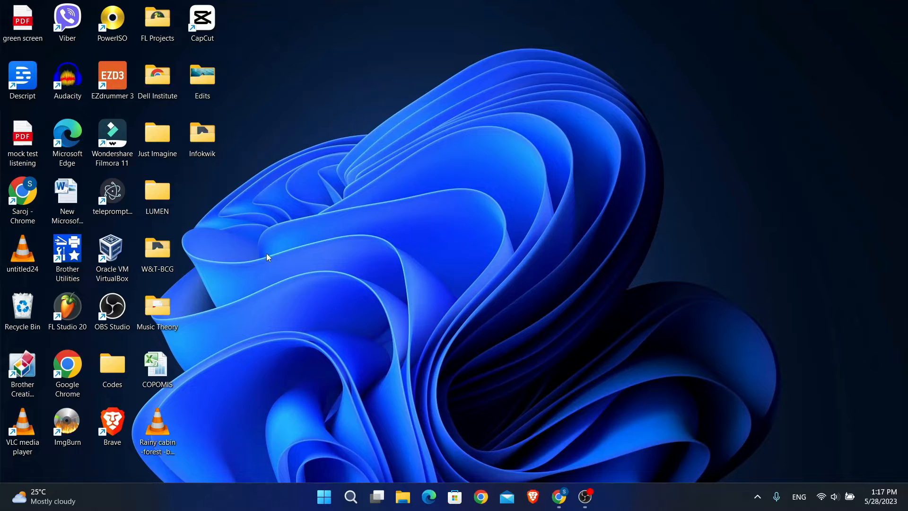
Step: Search Google for 'oracle fusion login' in Chrome and go to the Oracle Applications Cloud sign-in result
{"action": "left_click", "coordinate": [559, 496]}
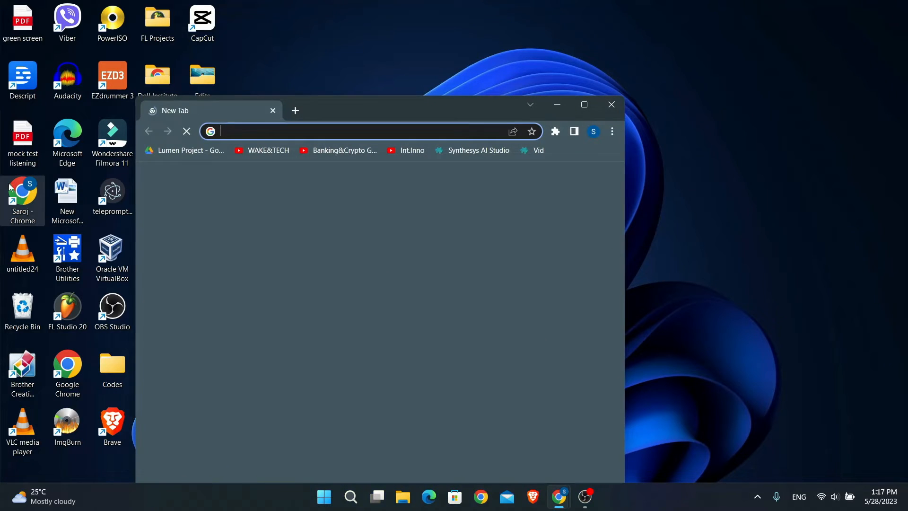
{"action": "type", "text": "oracle fusion login"}
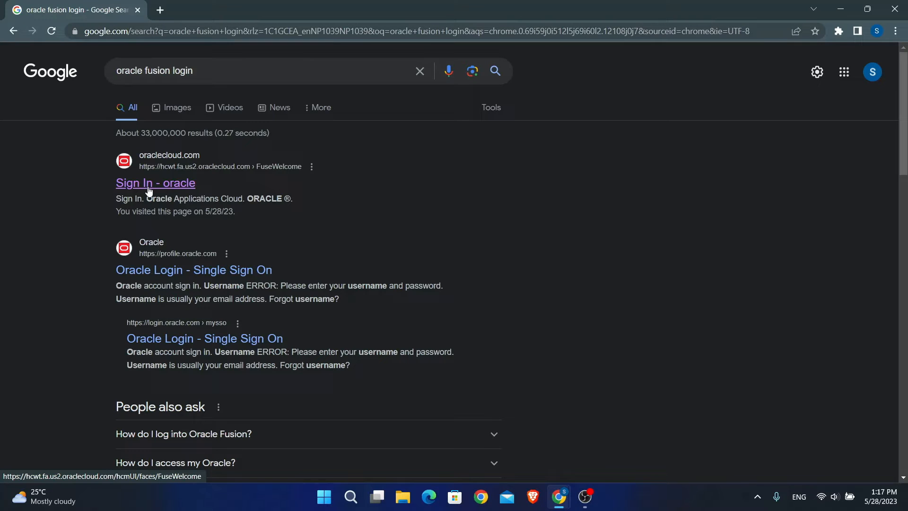
{"action": "left_click", "coordinate": [155, 184]}
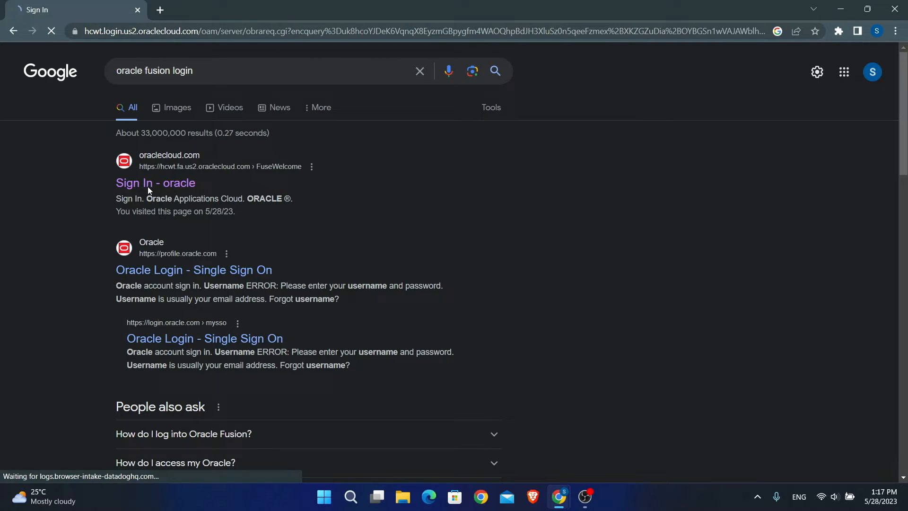
Step: Fill in the User ID and password on the Oracle Applications Cloud sign-in page without signing in
{"action": "left_click", "coordinate": [155, 183]}
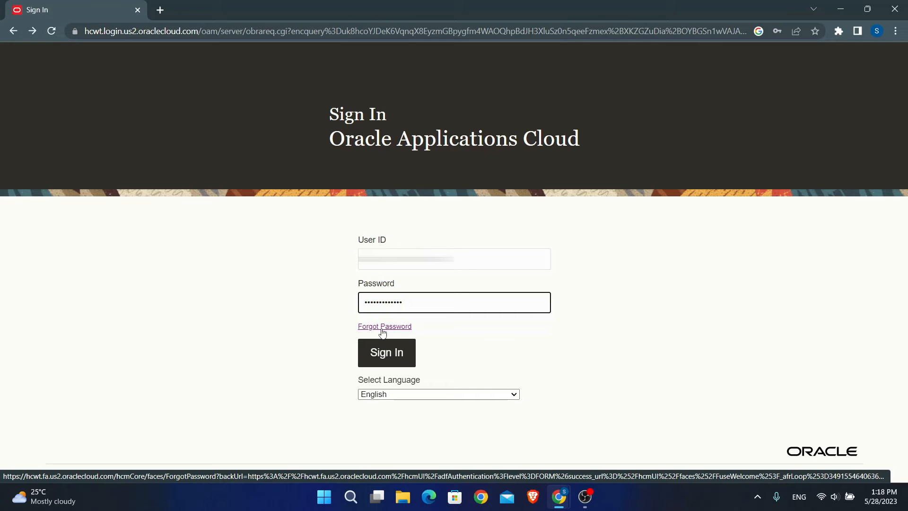
{"action": "mouse_move", "coordinate": [420, 348]}
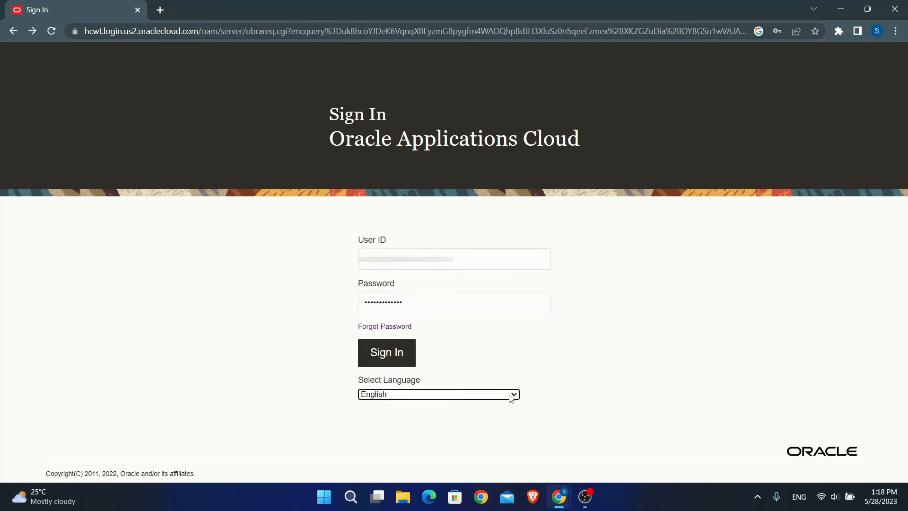
{"action": "mouse_move", "coordinate": [459, 322]}
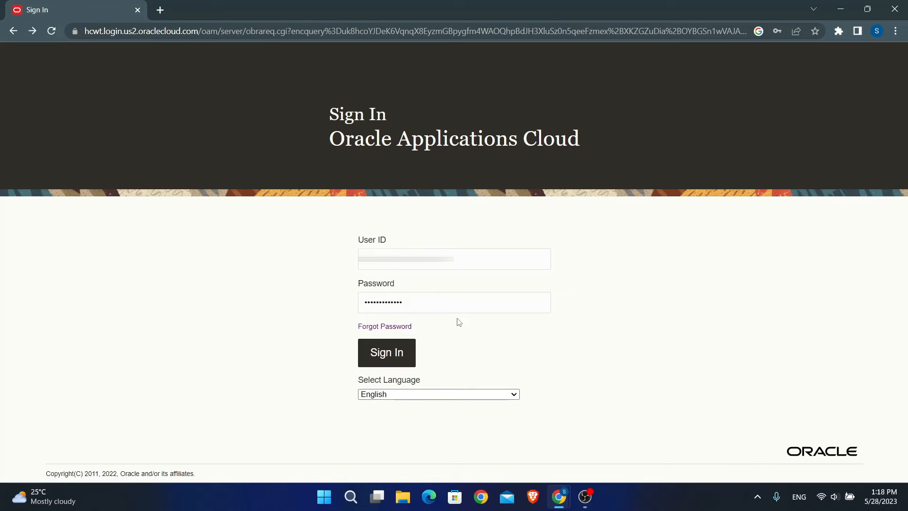